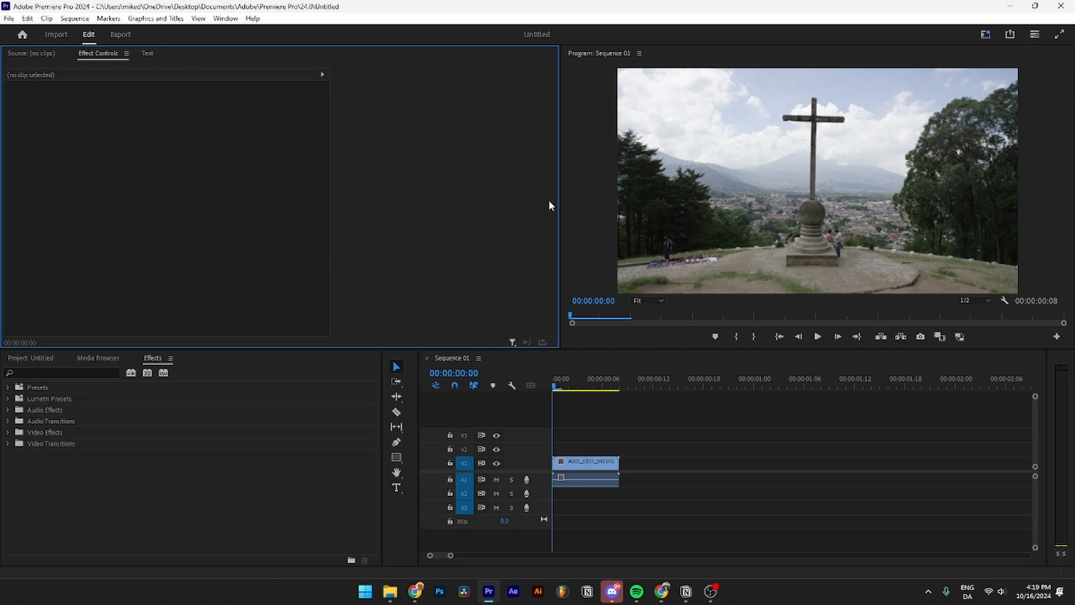
mouse_move(565, 210)
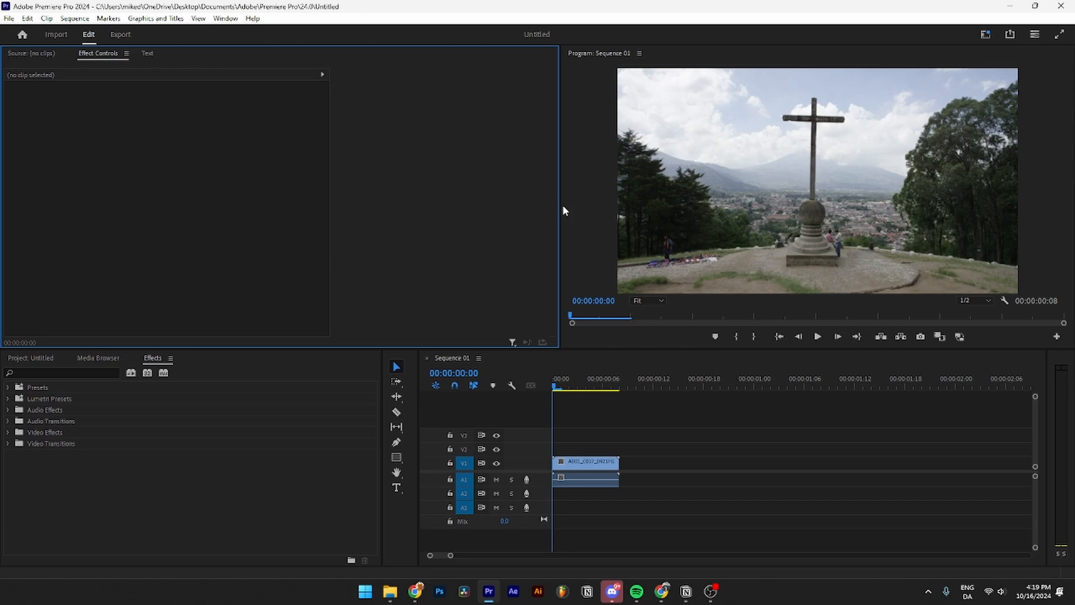
mouse_move(559, 263)
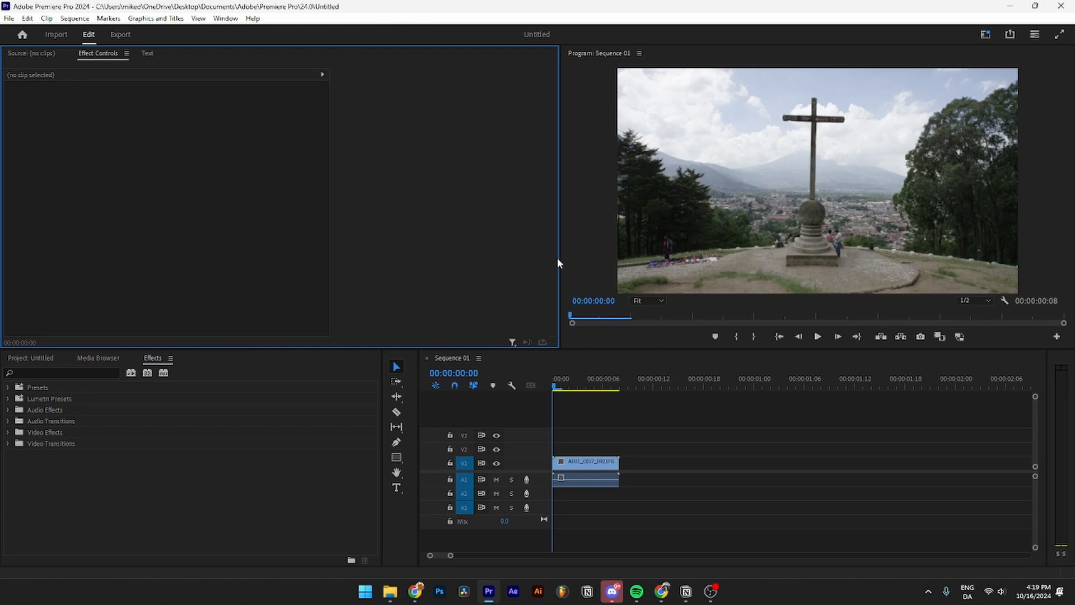
mouse_move(526, 342)
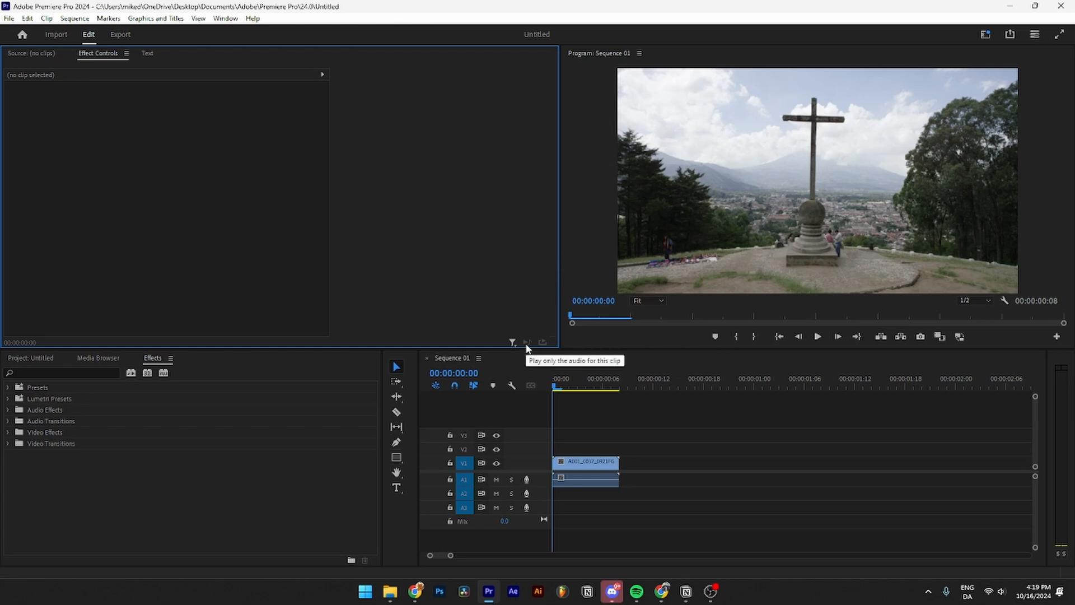
mouse_move(721, 328)
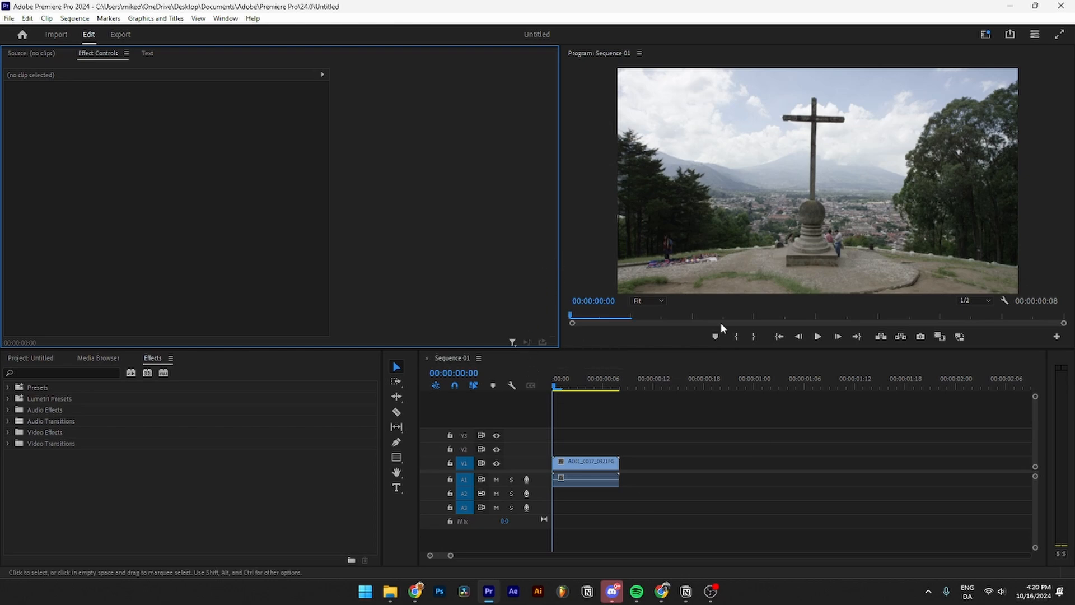
mouse_move(573, 425)
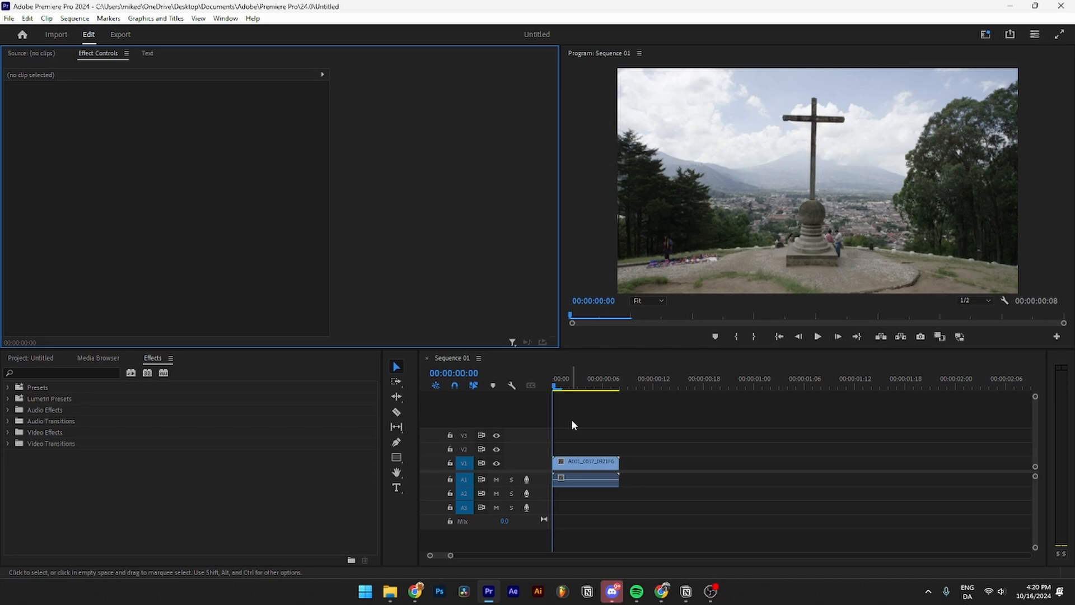
mouse_move(521, 440)
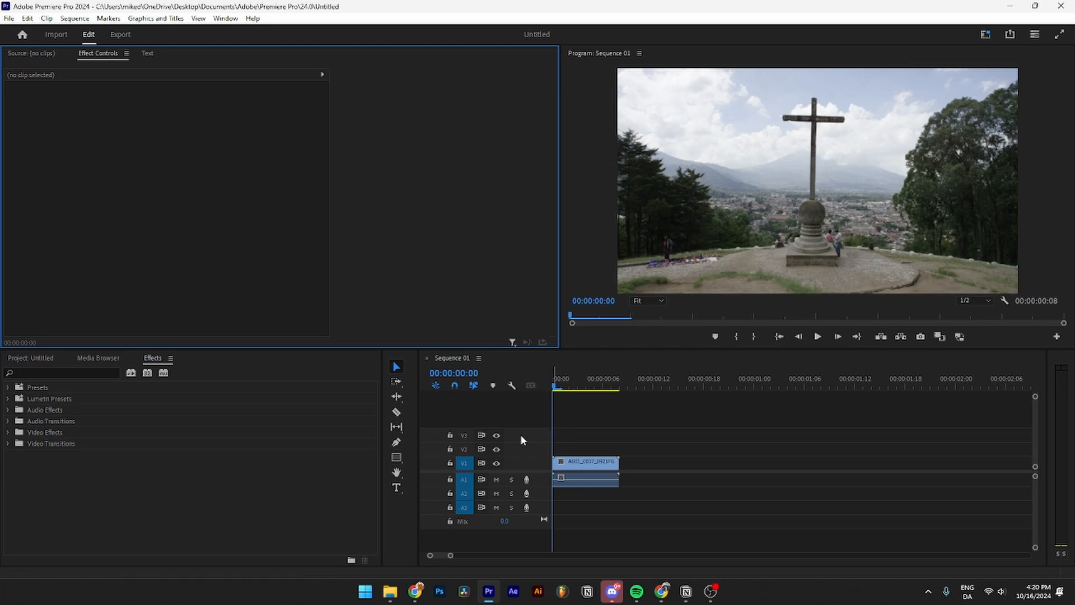
mouse_move(517, 442)
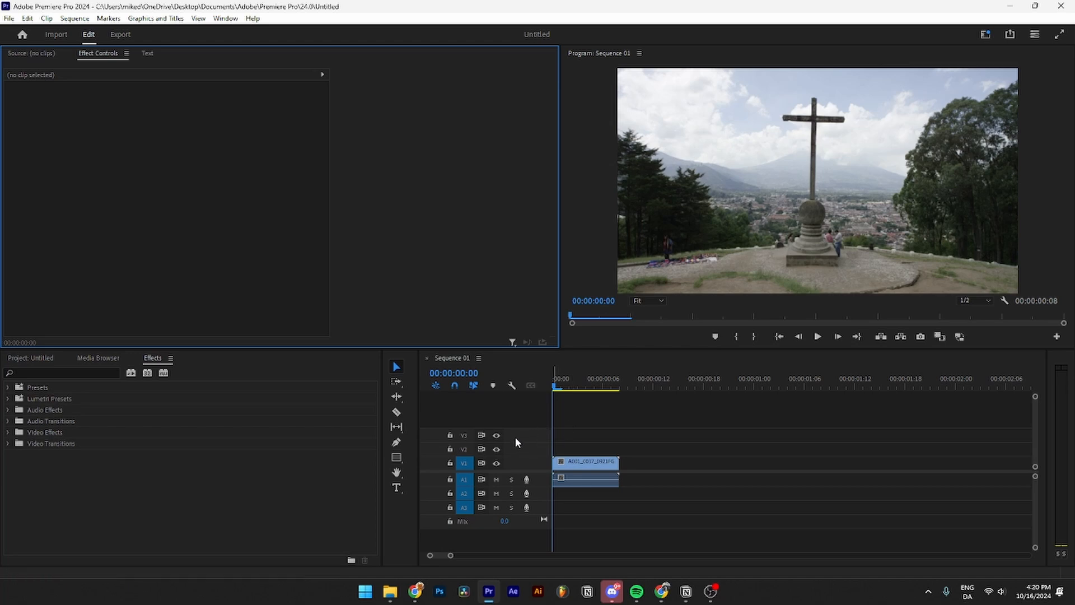
mouse_move(509, 444)
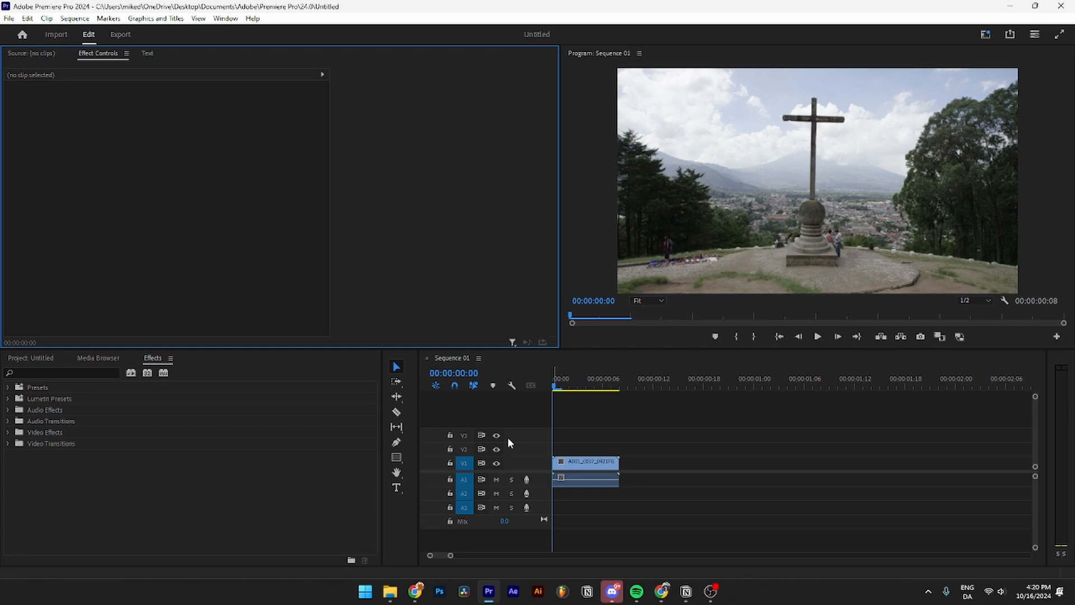
mouse_move(519, 444)
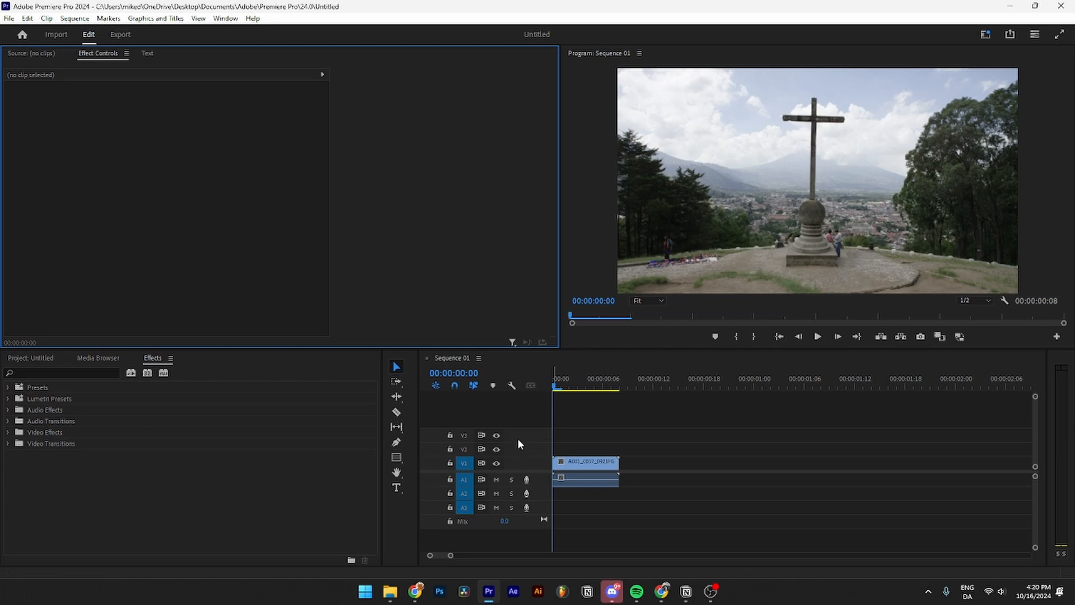
Add a fourth video track and fourth audio track from the track header menu
right_click(473, 449)
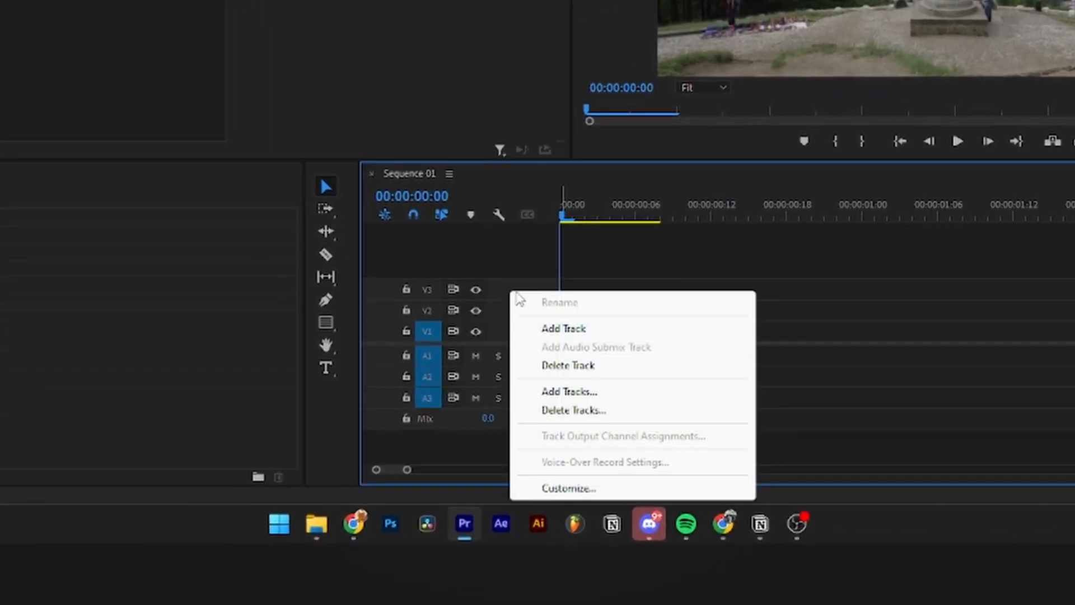
click(564, 329)
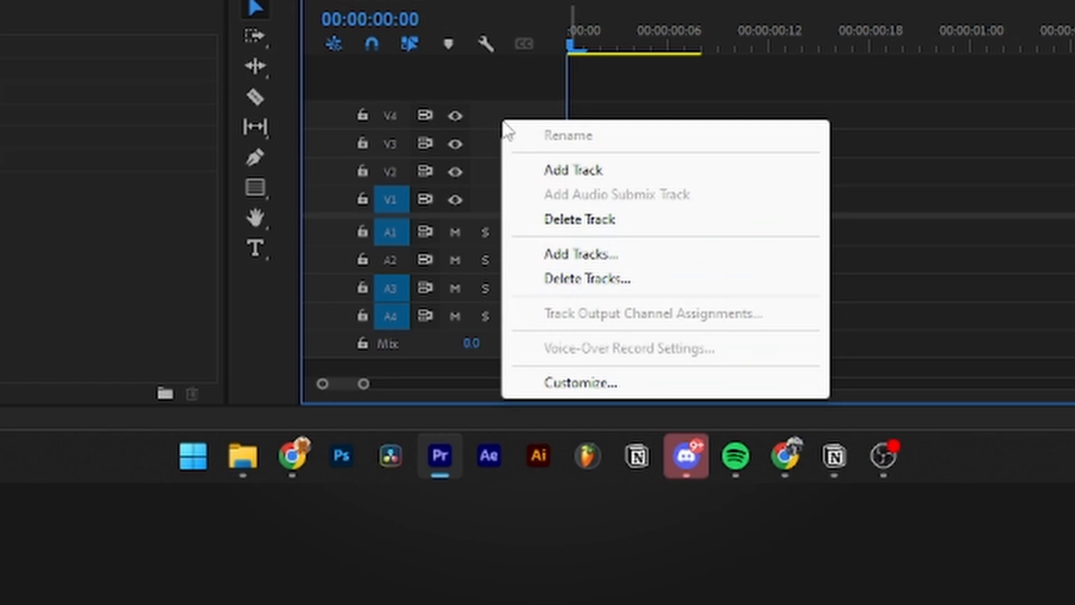
mouse_move(563, 266)
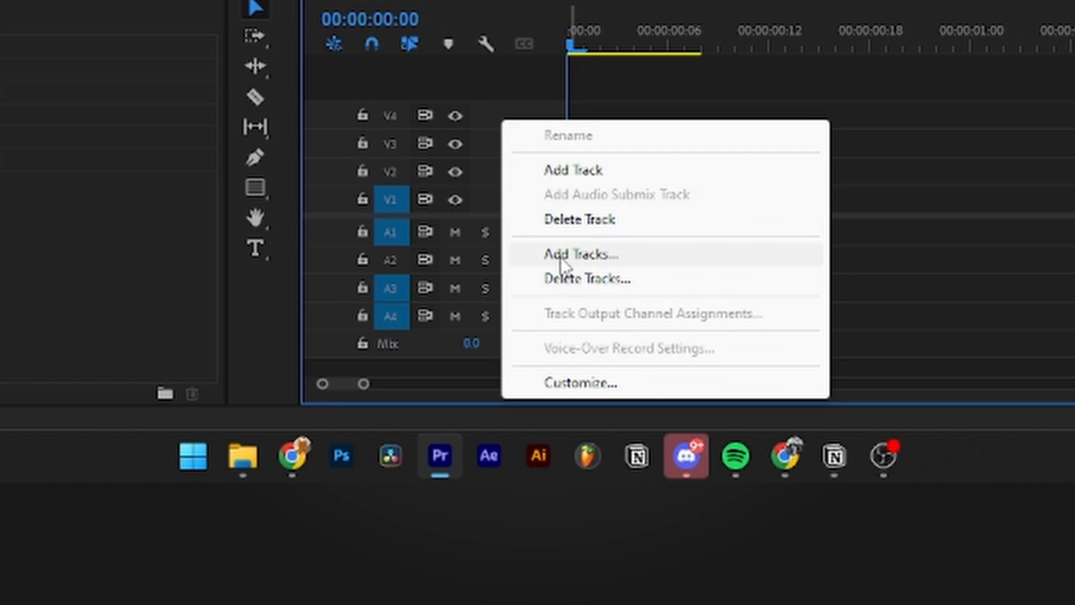
Use Add Tracks to add 5 video tracks and 1 audio track
click(580, 254)
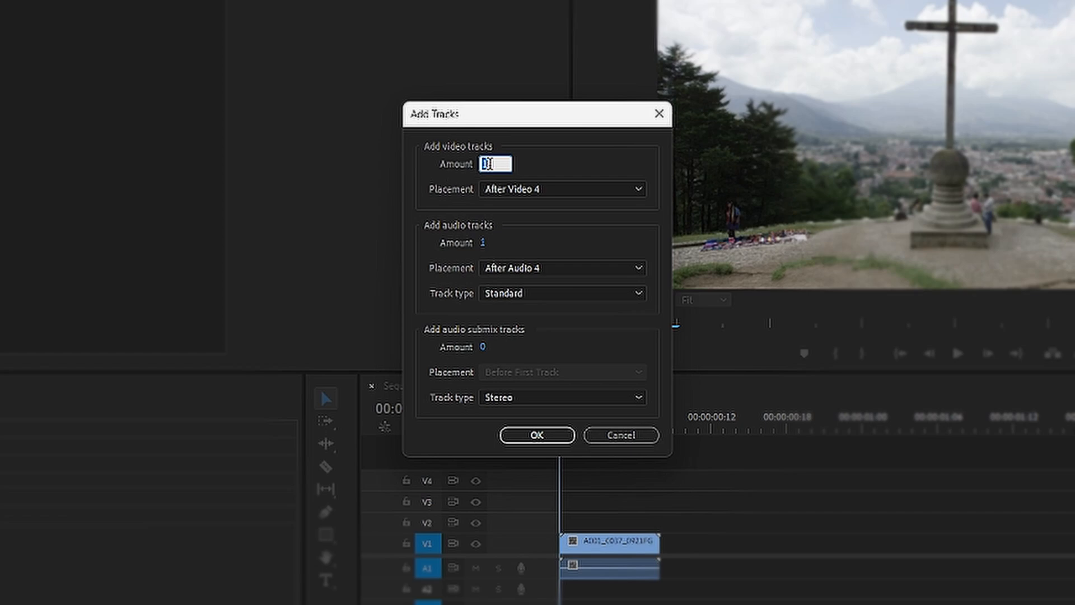
text(5)
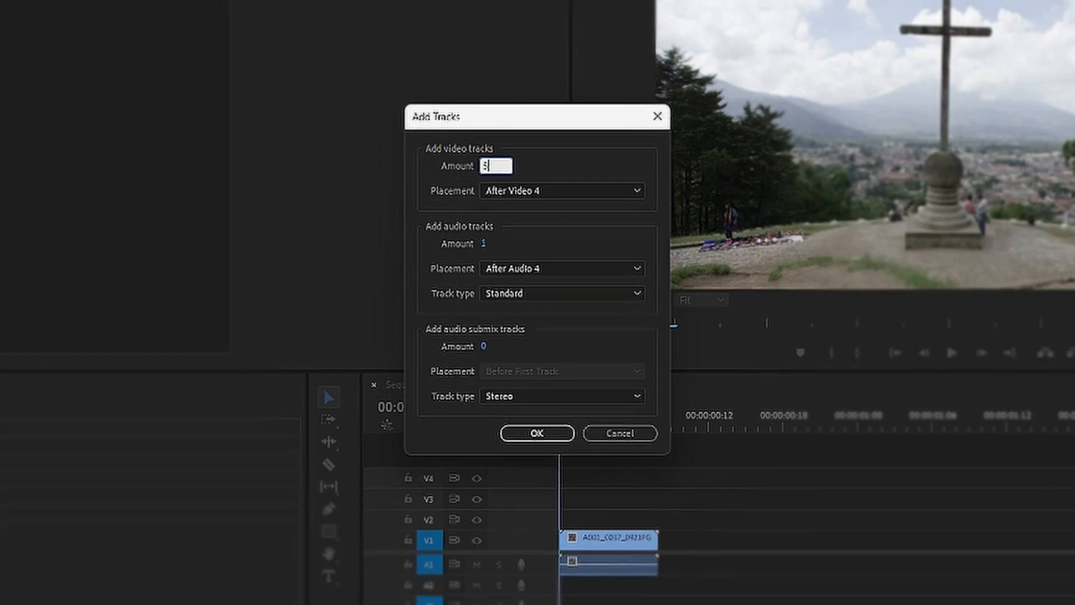
click(537, 433)
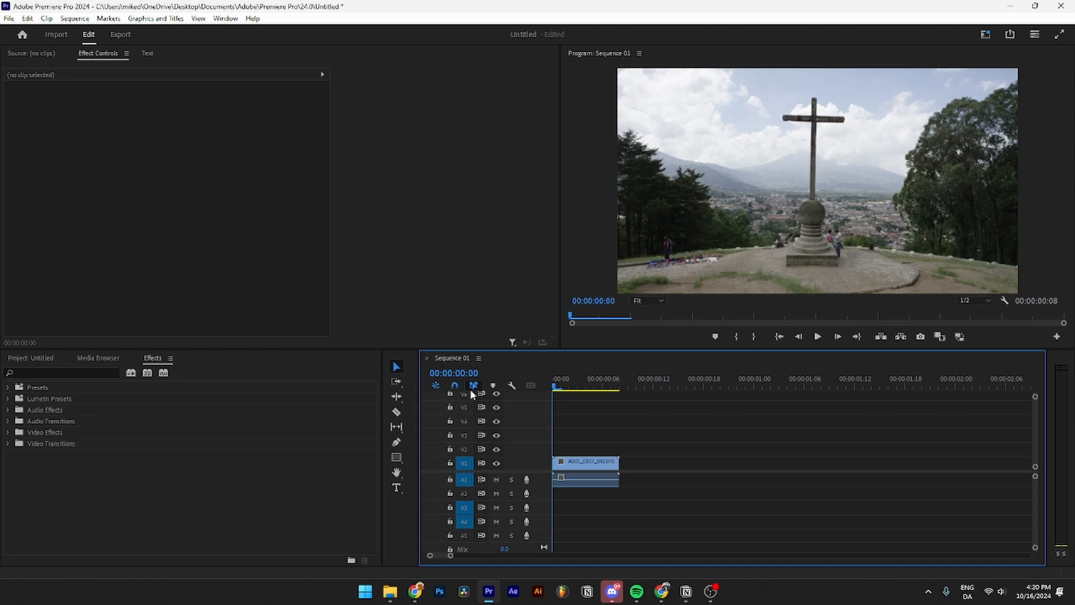
mouse_move(472, 394)
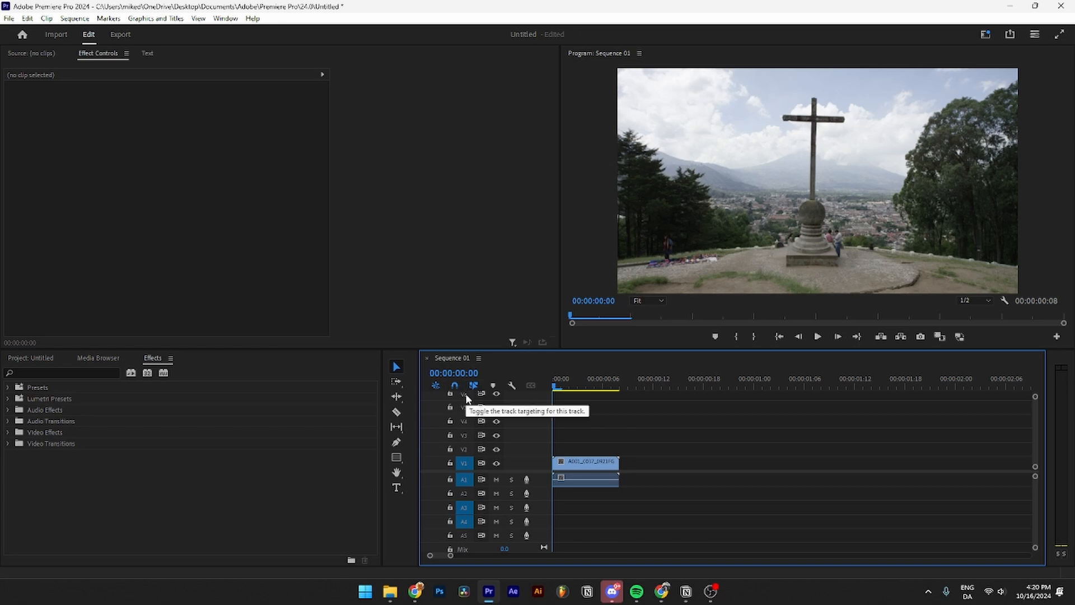